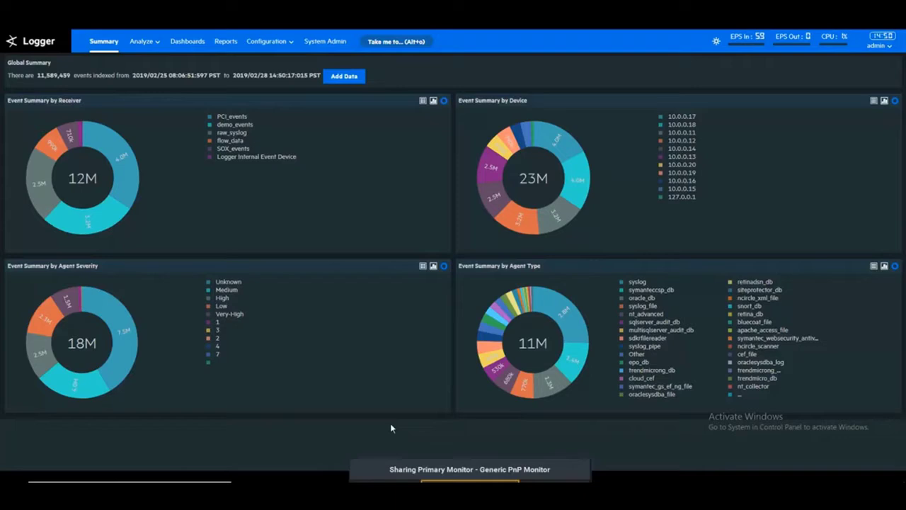
mouse_move(560, 400)
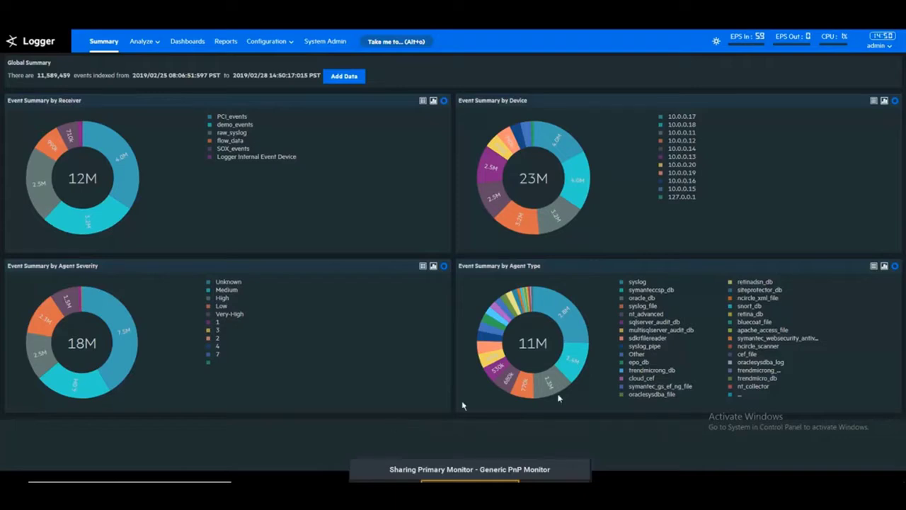
mouse_move(708, 297)
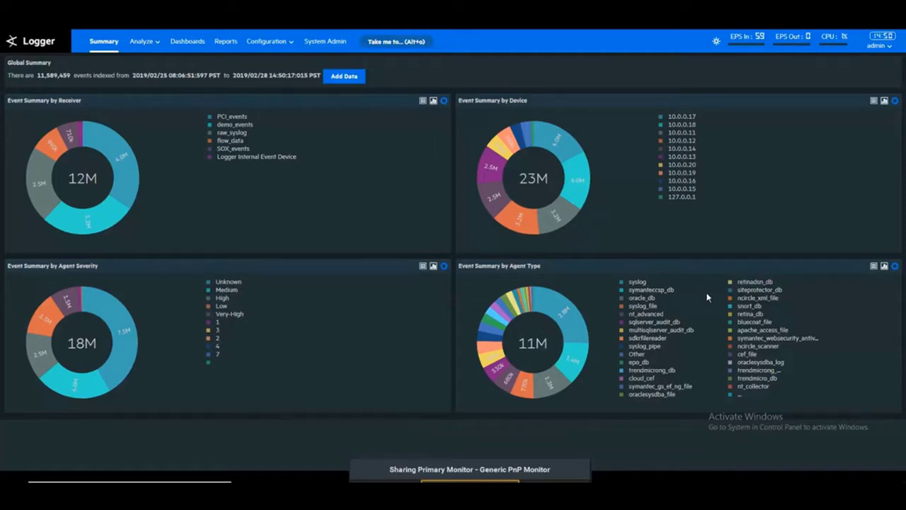
mouse_move(743, 314)
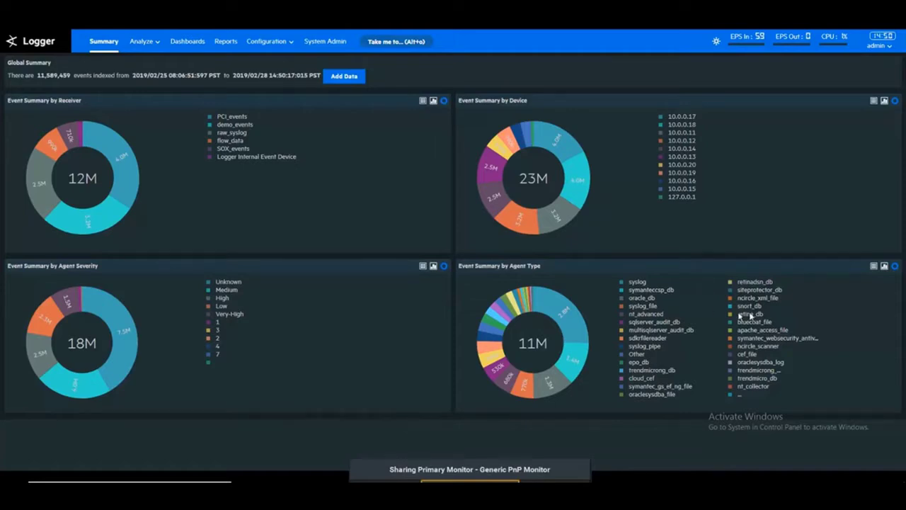
Run the search agentType="snort_db" to list all Snort events, over 80,000 matches
left_click(138, 41)
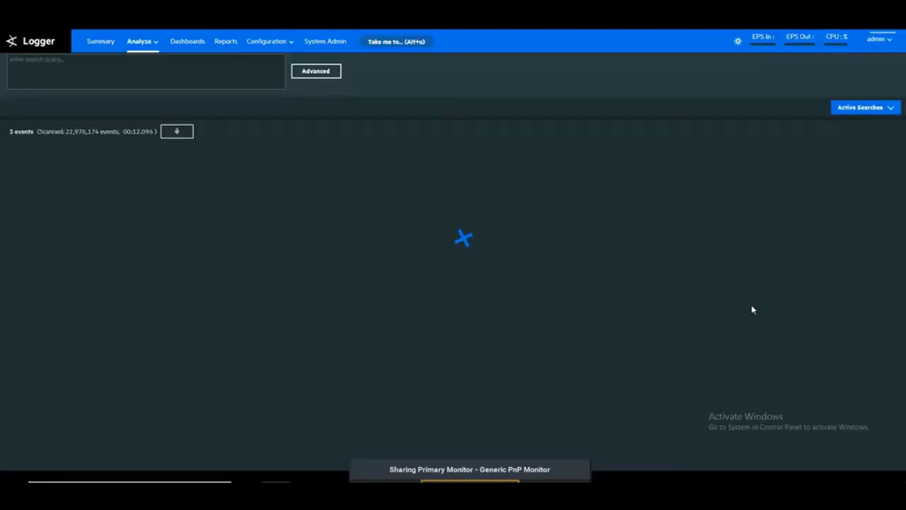
left_click(316, 70)
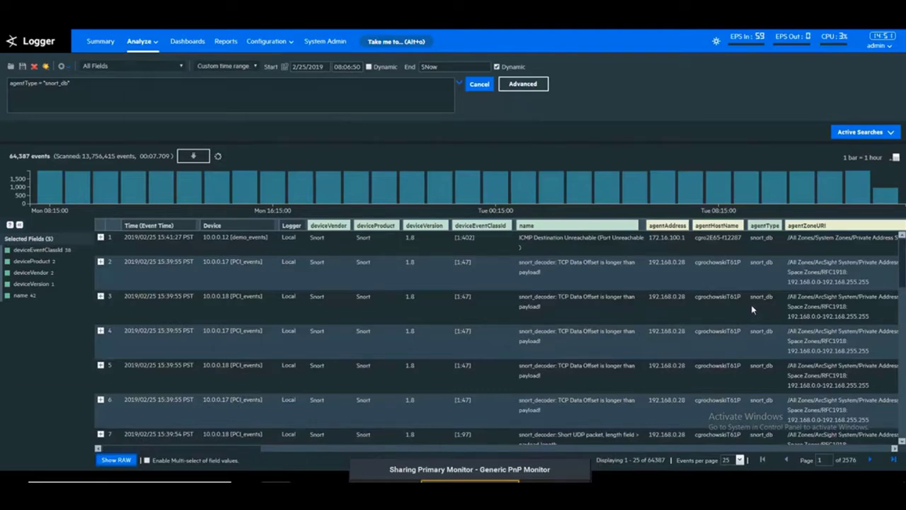
mouse_move(238, 170)
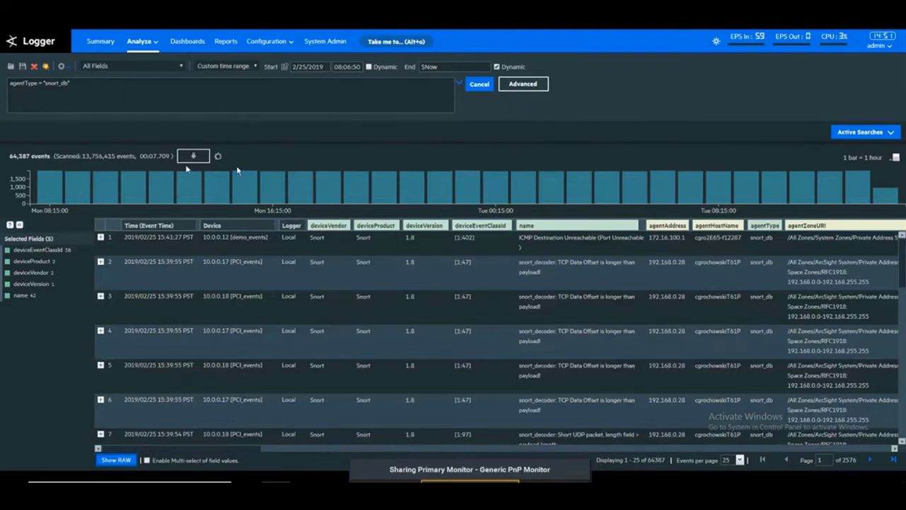
left_click(479, 83)
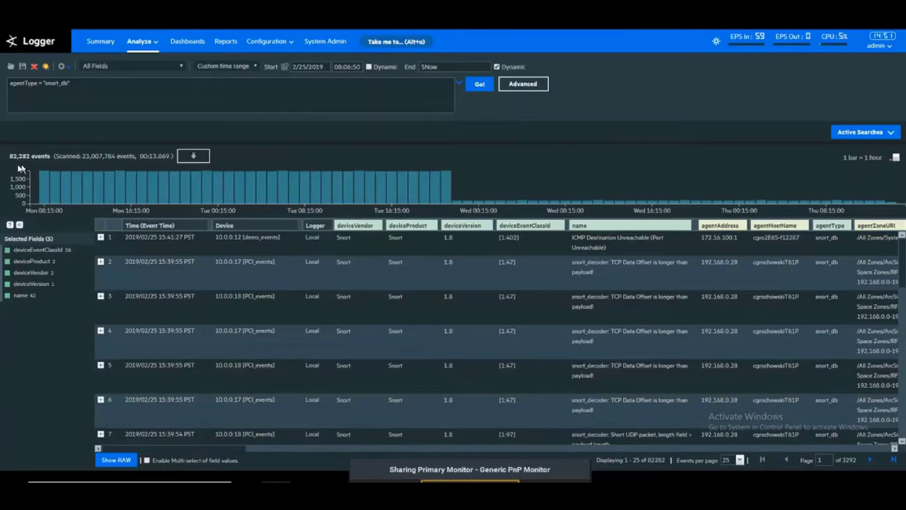
mouse_move(79, 167)
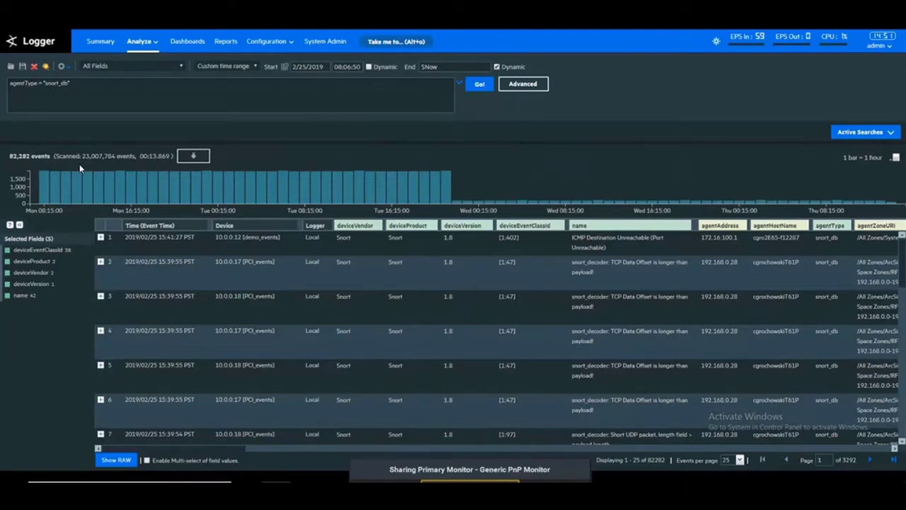
mouse_move(616, 243)
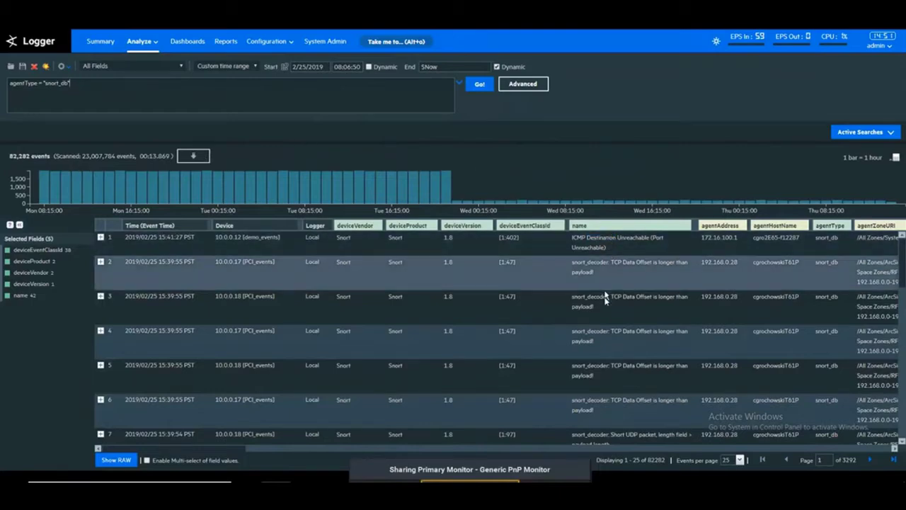
mouse_move(119, 87)
type(" | top")
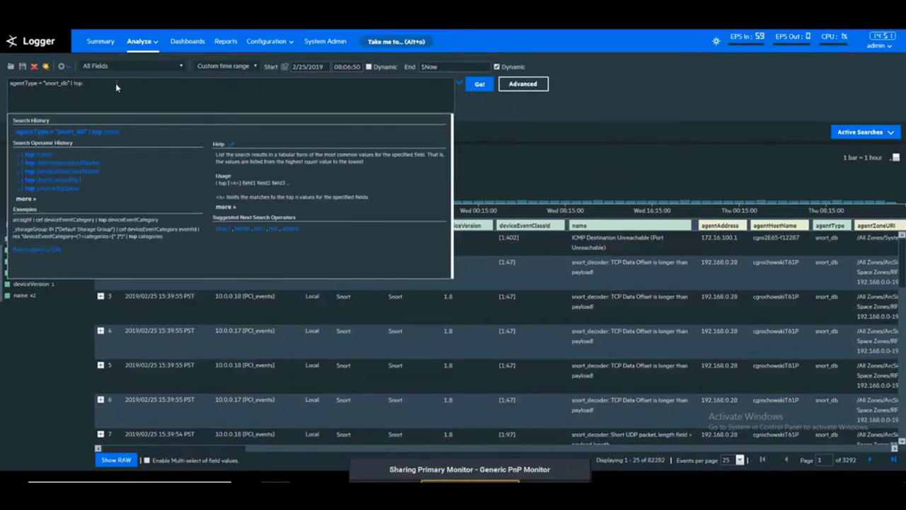
Run agentType="snort_db" | top name, charting 43 event names led by SHELLCODE x86 NOOP
left_click(478, 84)
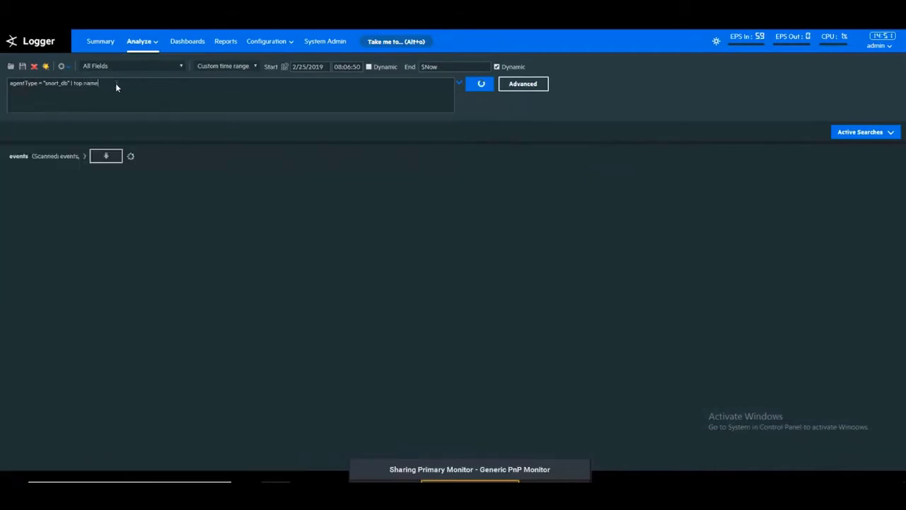
left_click(478, 83)
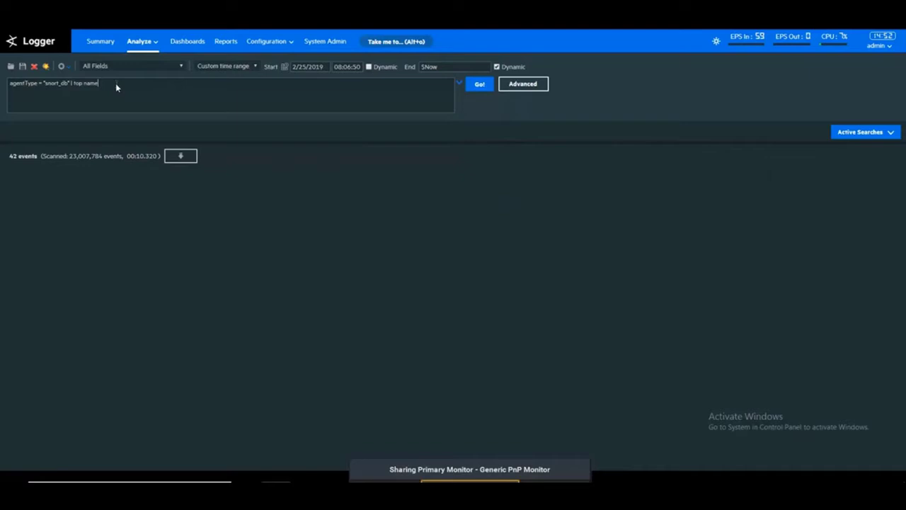
left_click(478, 84)
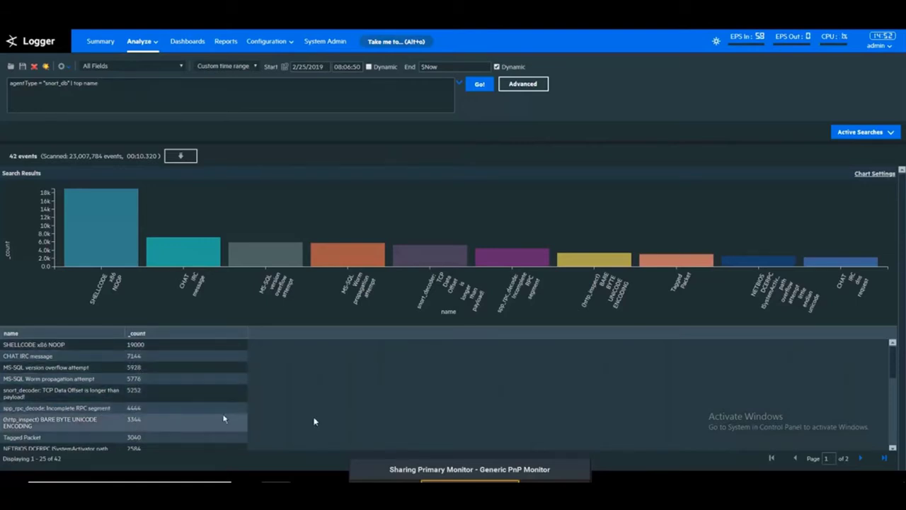
mouse_move(337, 400)
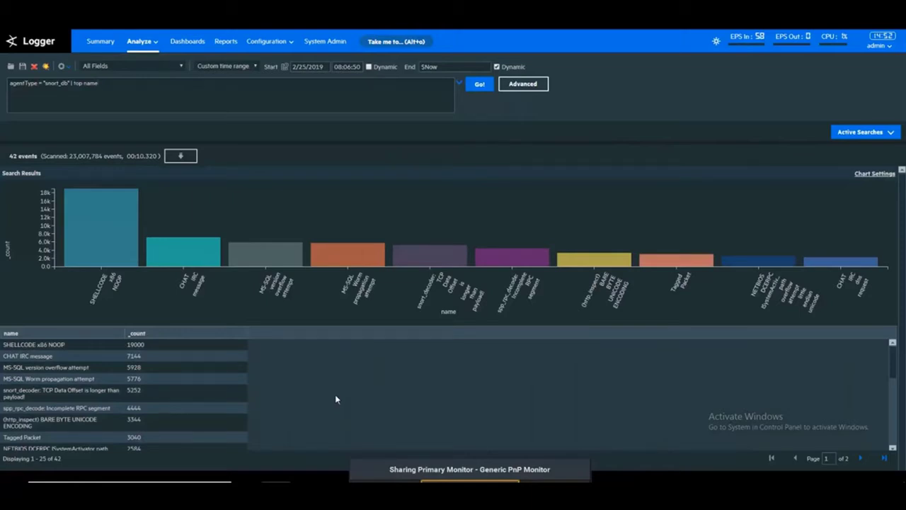
mouse_move(363, 324)
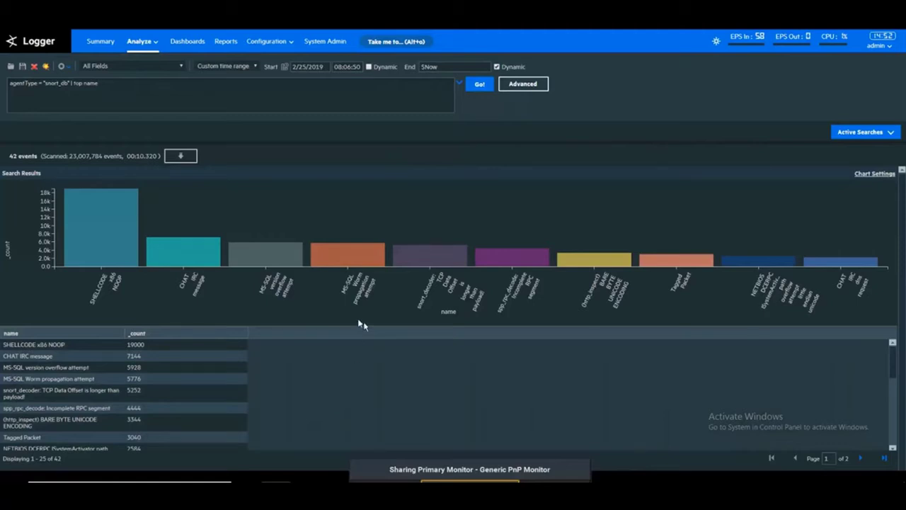
mouse_move(350, 262)
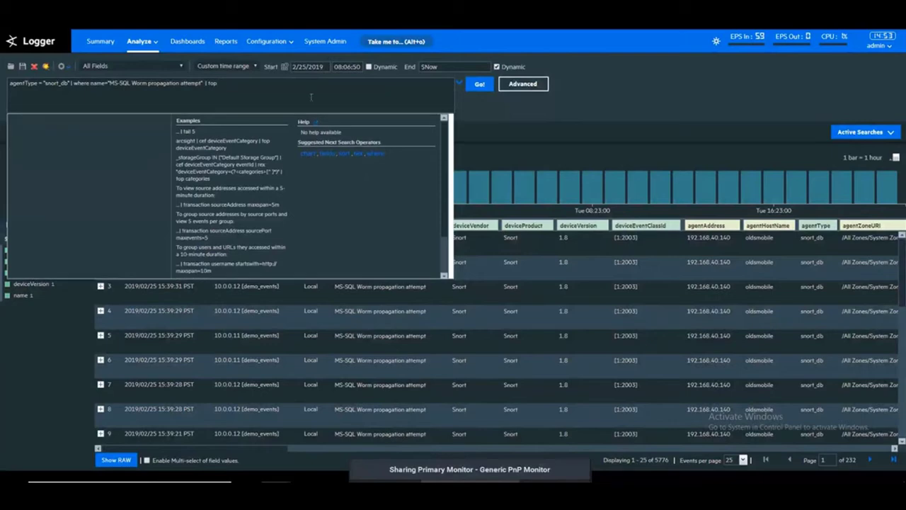
Reuse the | where name="MS-SQL Worm propagation attempt" | top sourceAddress query and chart its three source addresses
type("s")
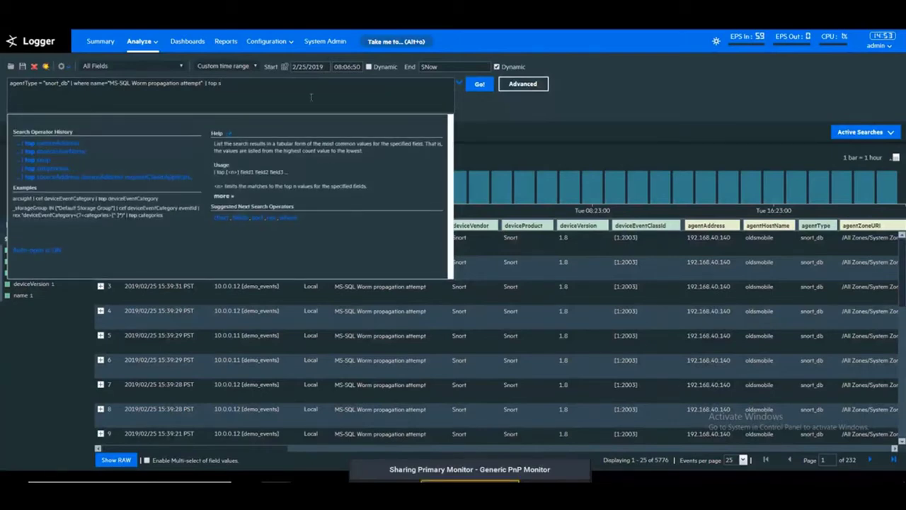
mouse_move(82, 159)
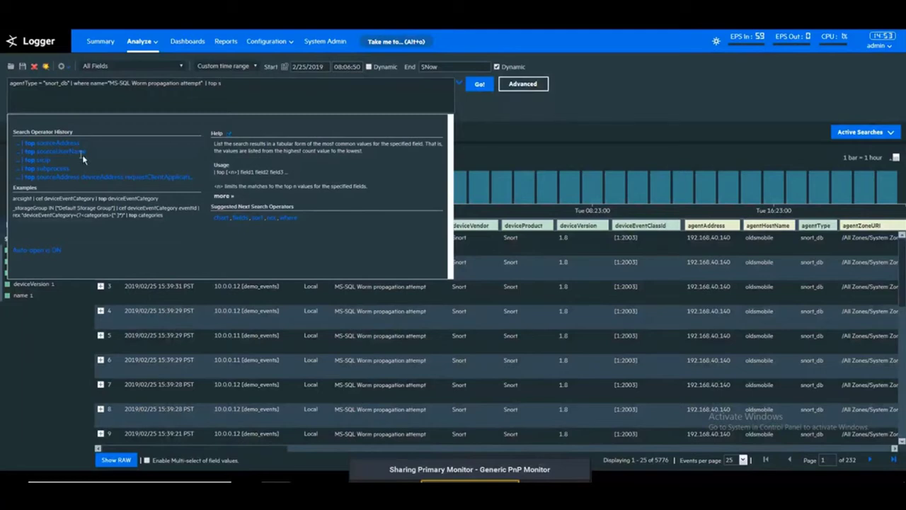
left_click(49, 141)
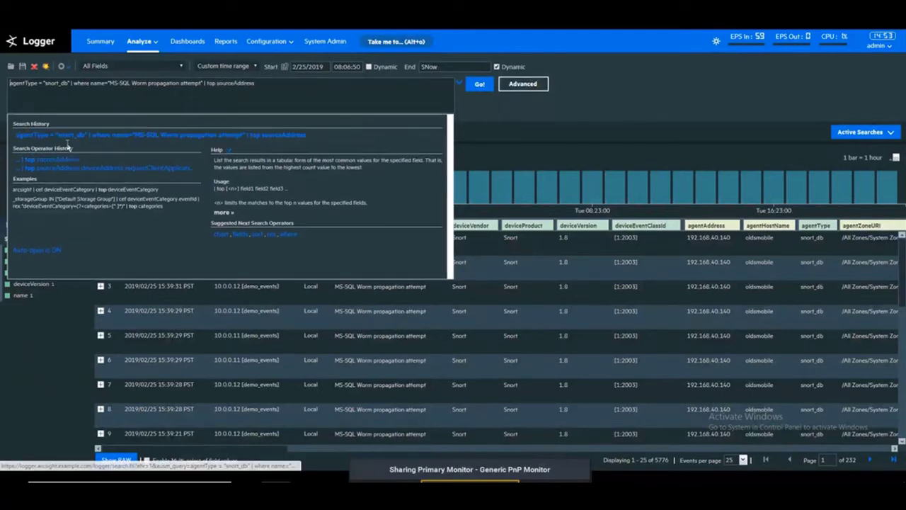
left_click(478, 84)
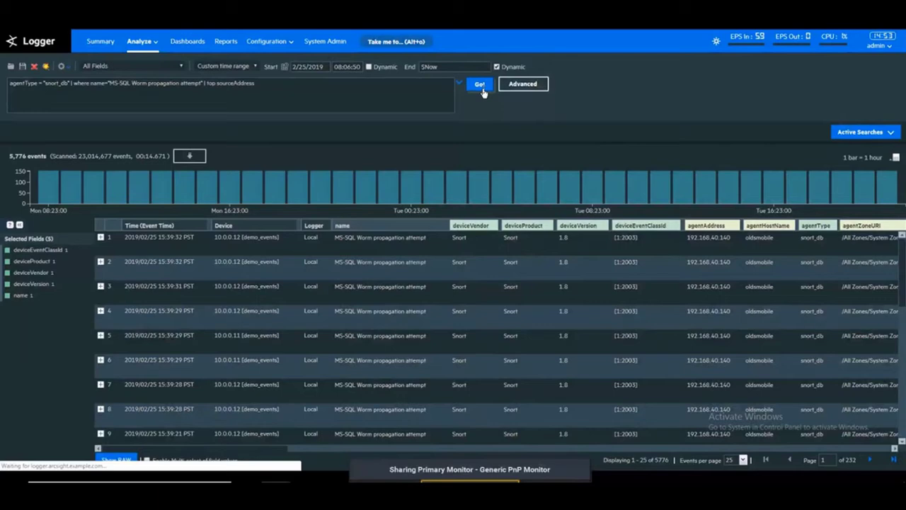
left_click(479, 83)
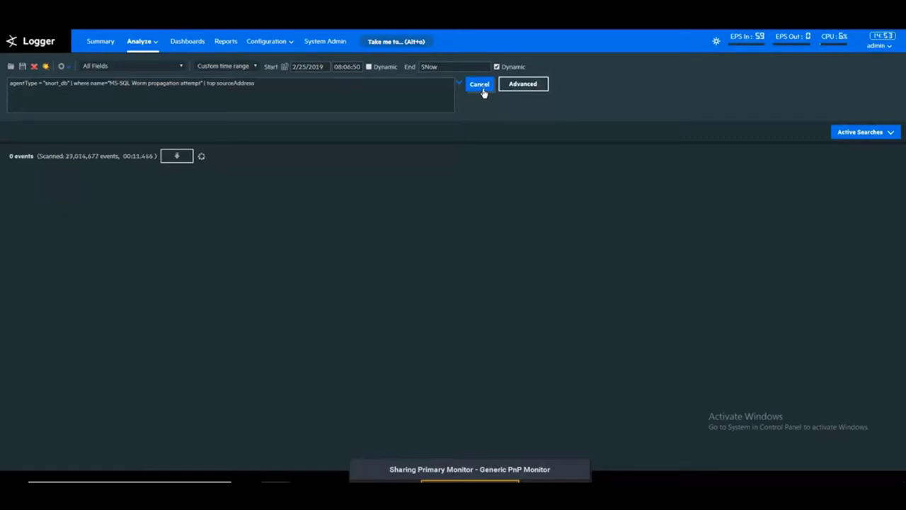
left_click(478, 84)
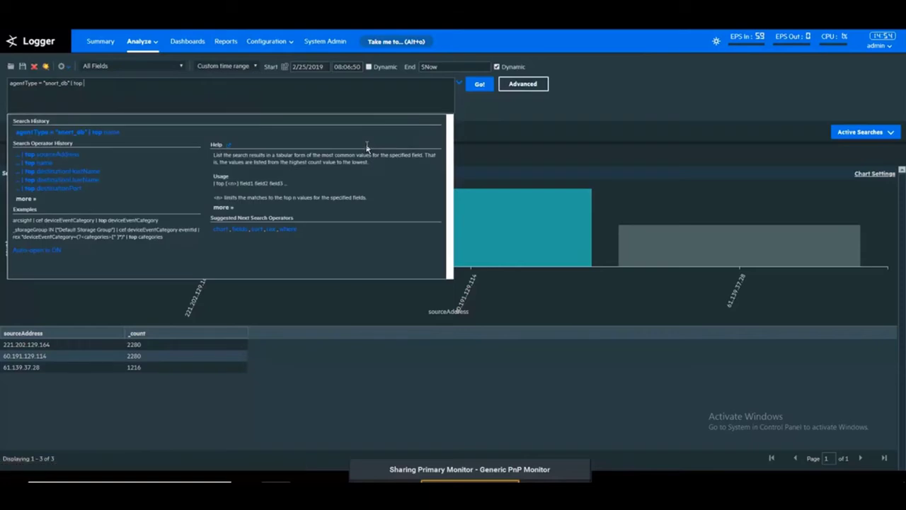
Rerun the Snort | top name query to show the top event names again
type("name")
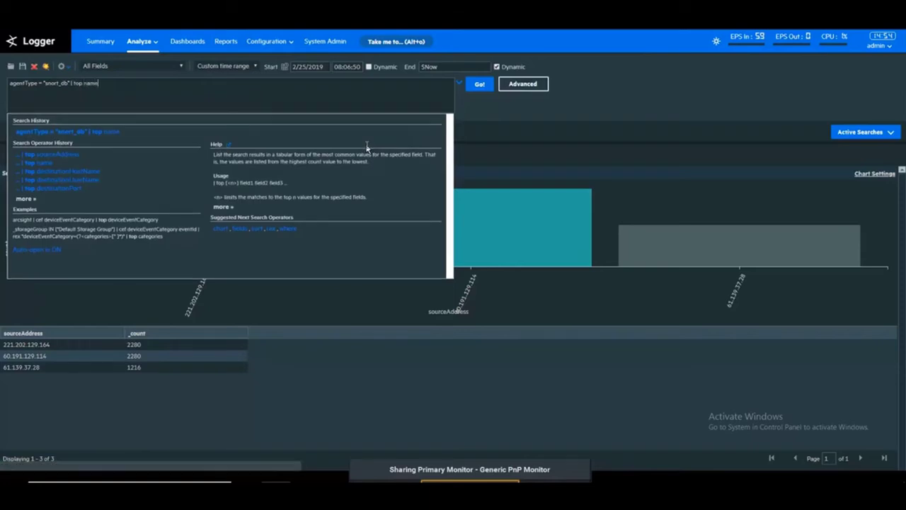
left_click(479, 84)
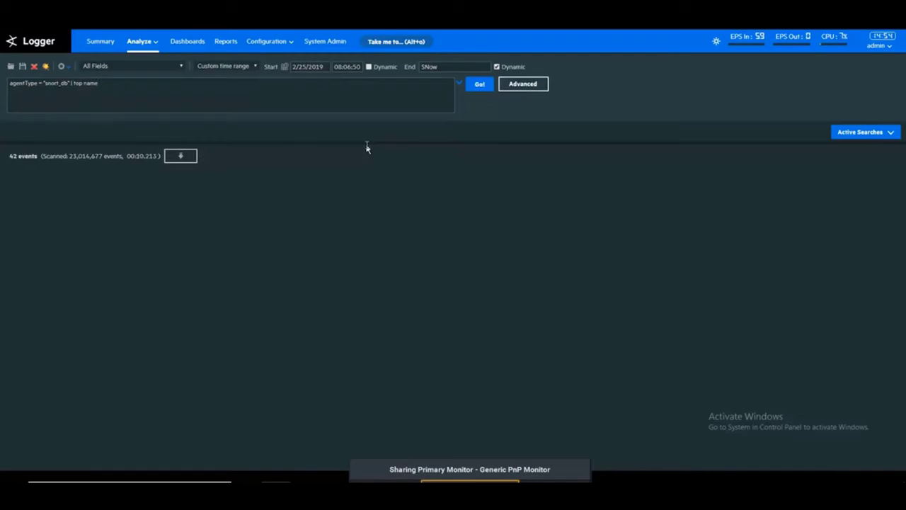
left_click(478, 84)
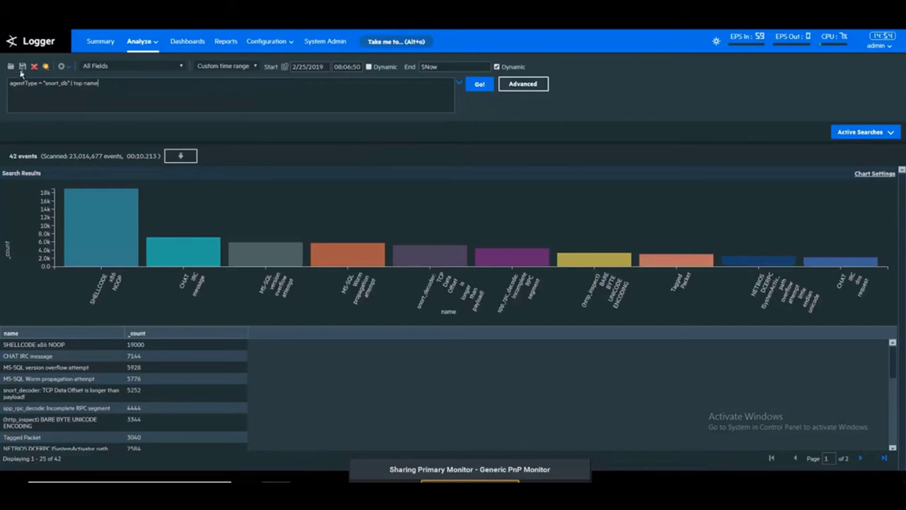
Save the current query as a saved search named 'Snort Top Name'
left_click(23, 65)
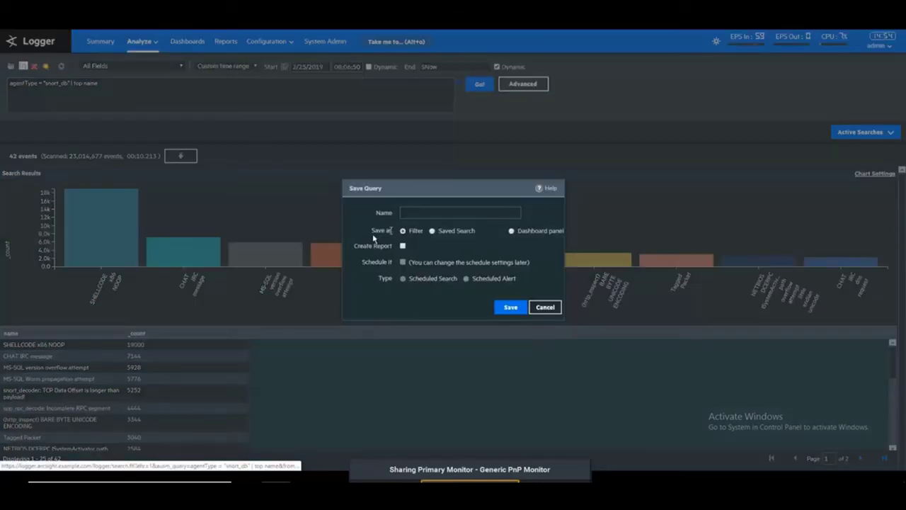
left_click(459, 213)
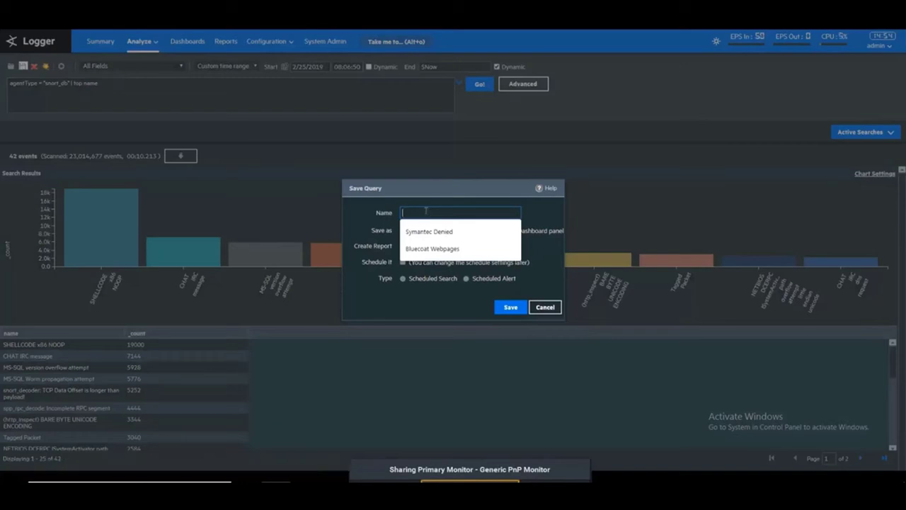
type("Snort Top")
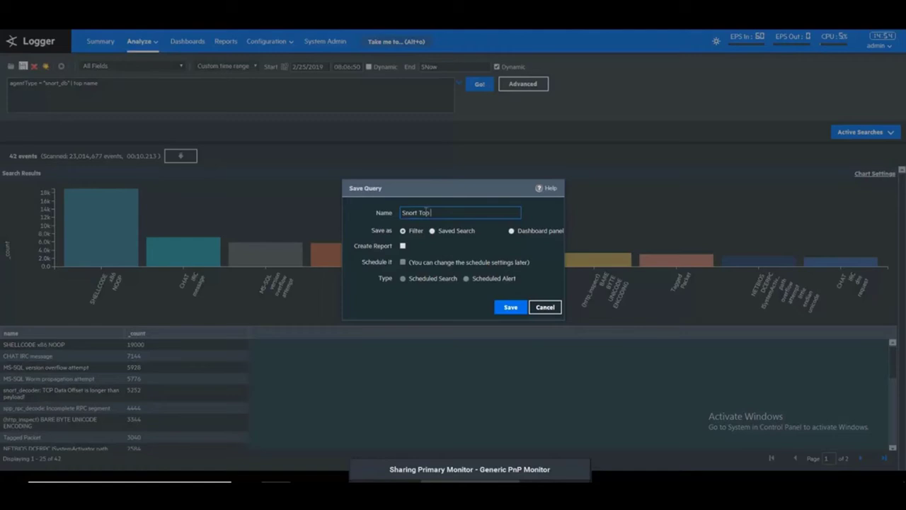
type("Name")
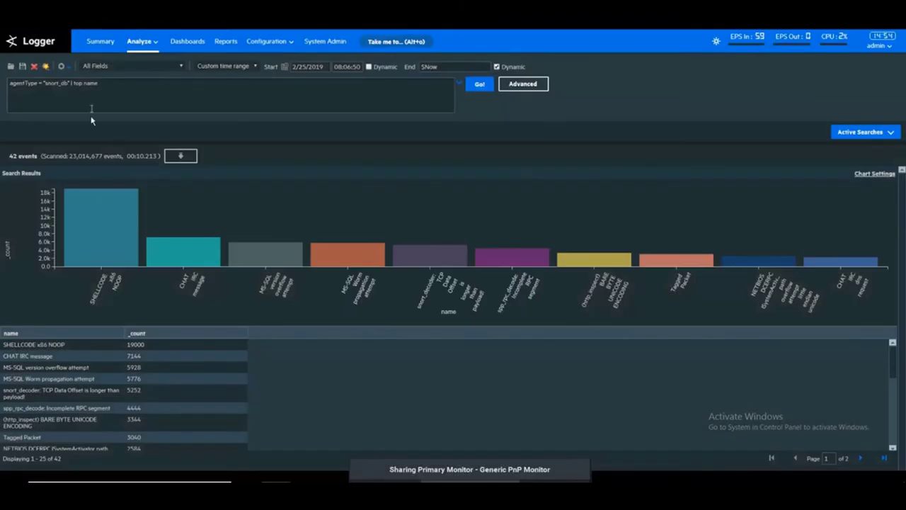
left_click(23, 68)
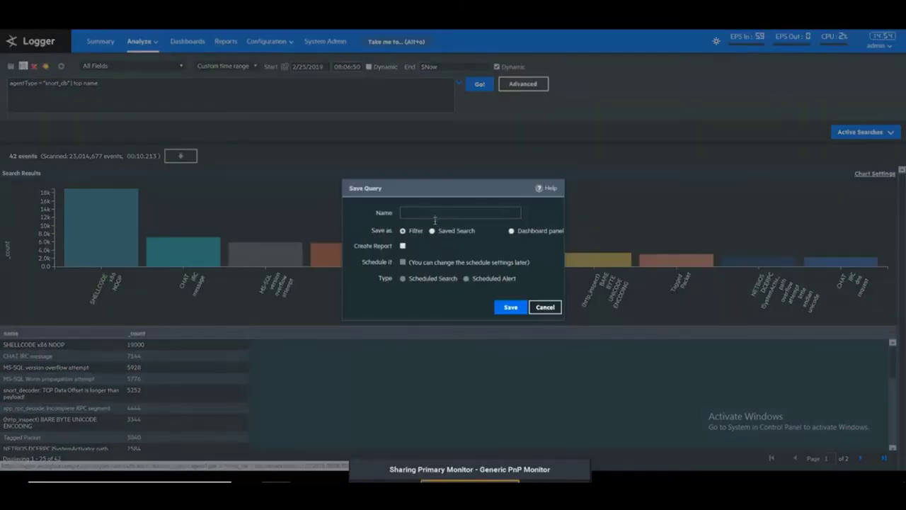
left_click(460, 212)
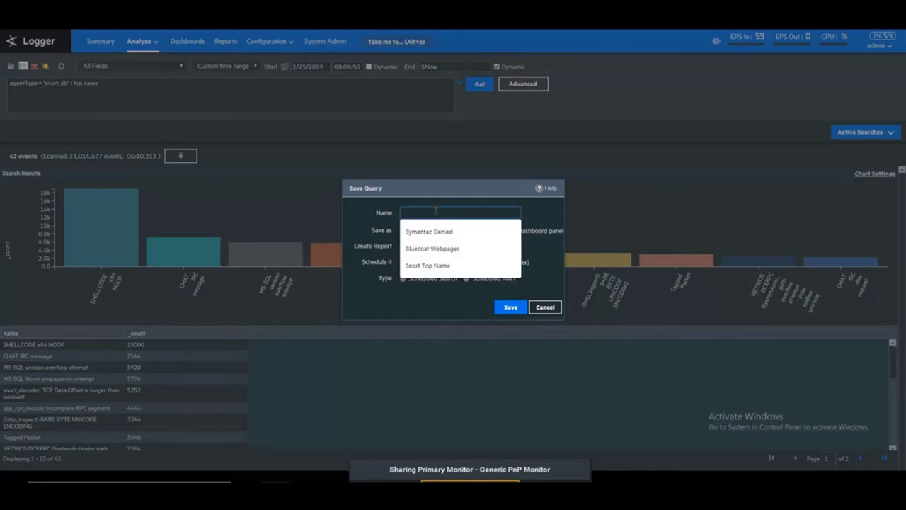
left_click(428, 266)
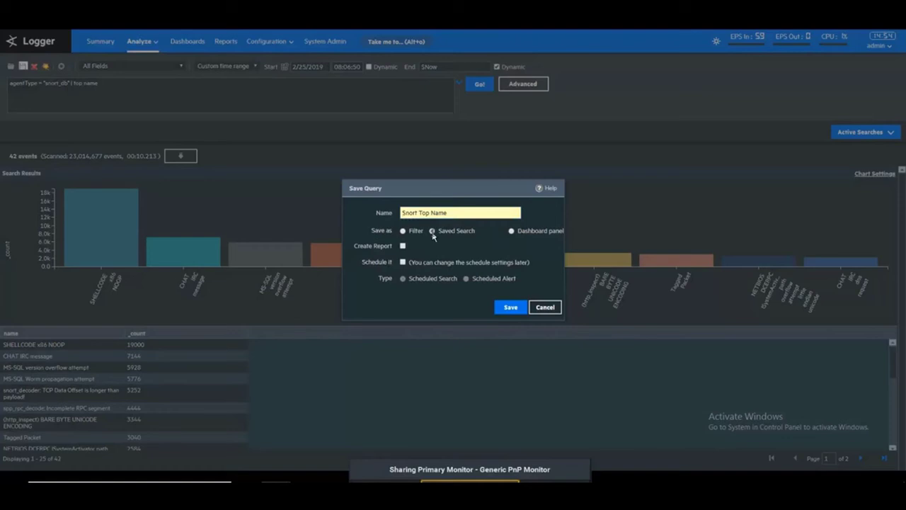
left_click(509, 306)
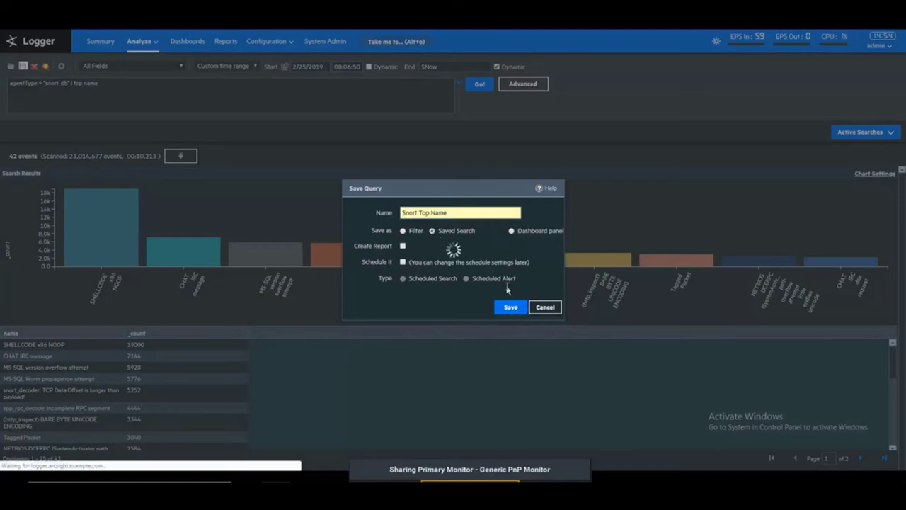
left_click(510, 306)
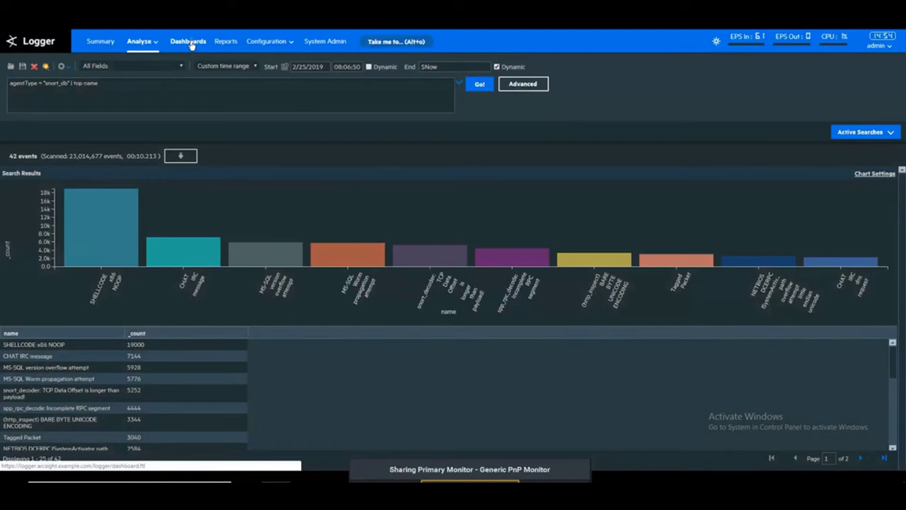
Switch the Dashboards view to the Customized Dashboard with its Symantec Denied and Bluecoat Webpages charts
left_click(187, 41)
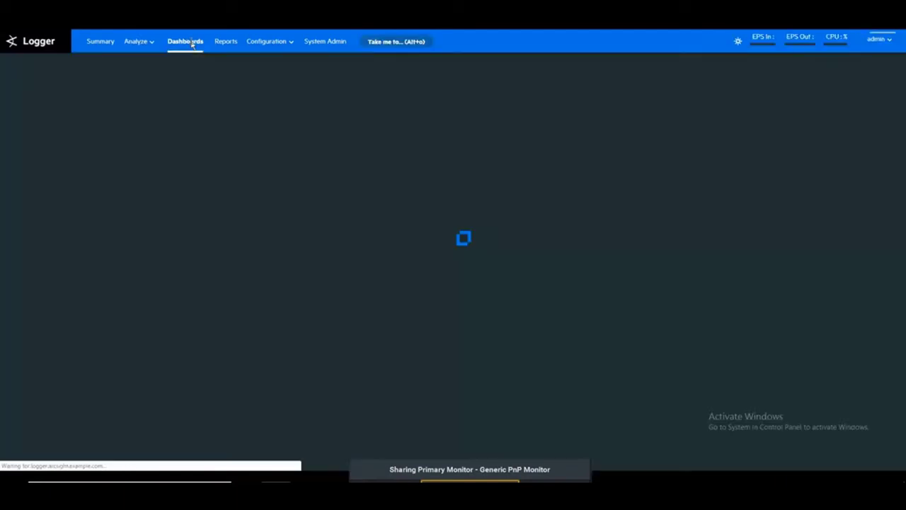
left_click(187, 40)
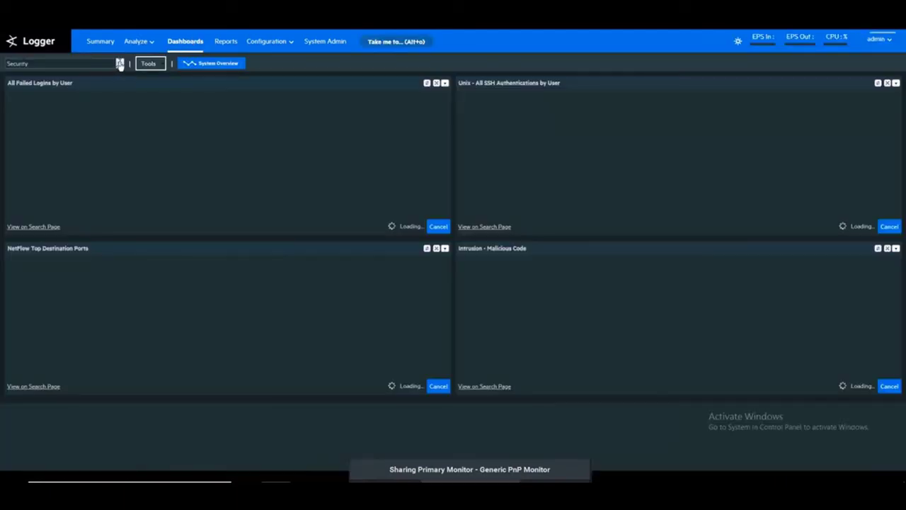
left_click(119, 64)
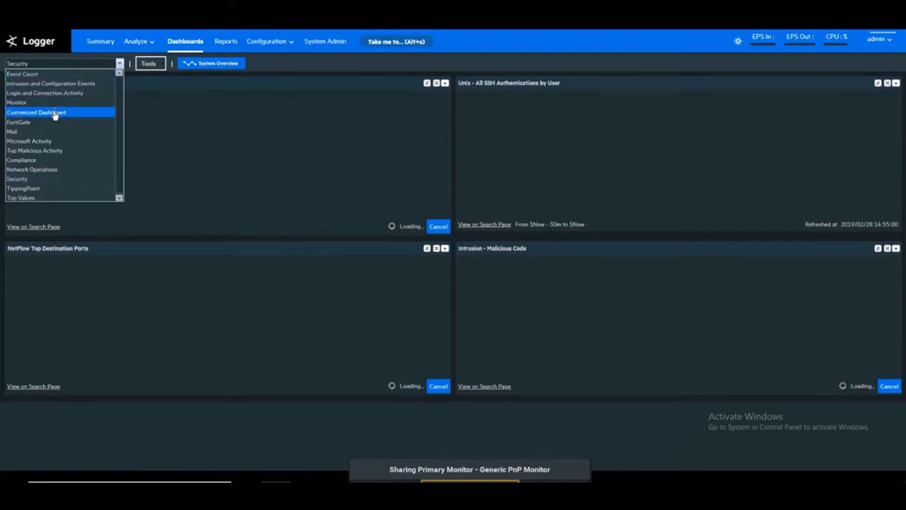
left_click(45, 112)
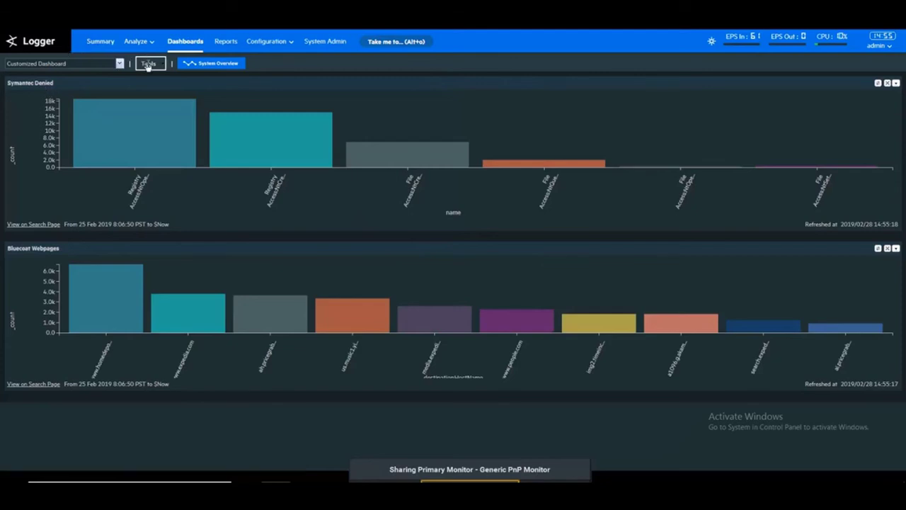
Add a dashboard panel based on the Snort Top Name saved search via Tools > Add Panel
left_click(147, 62)
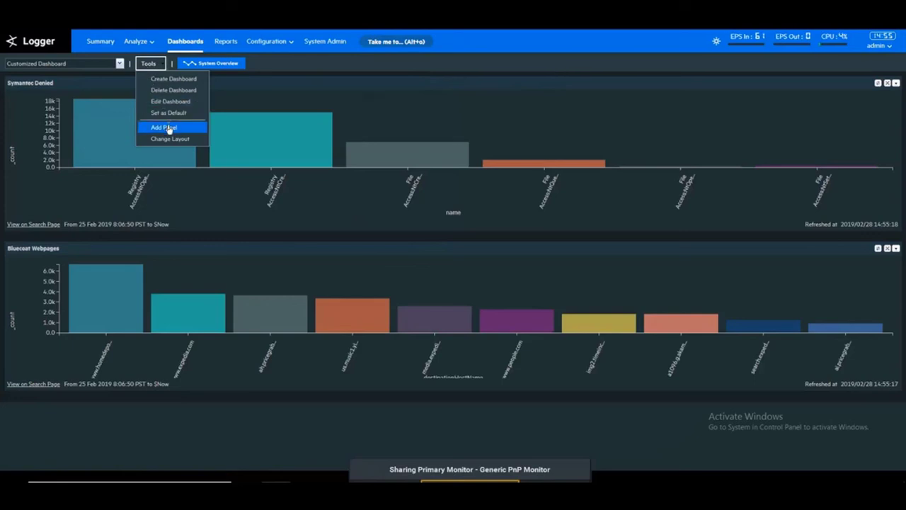
left_click(167, 127)
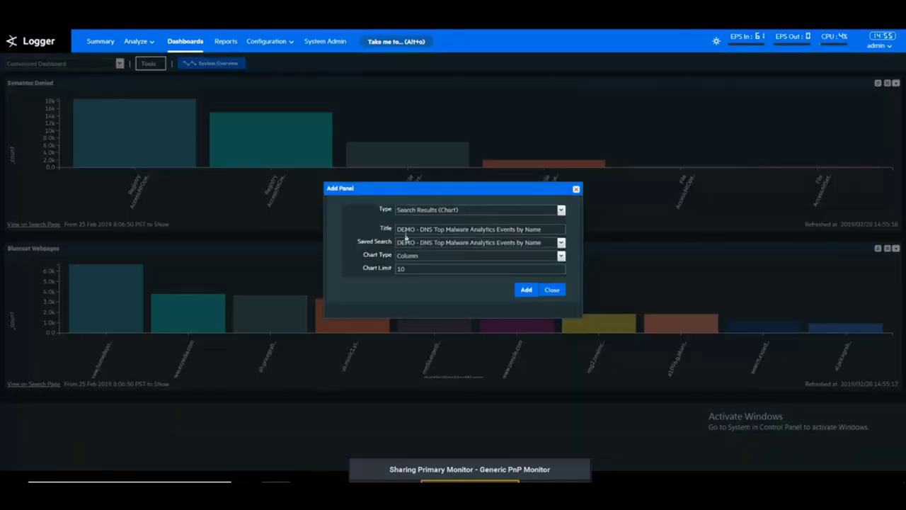
left_click(561, 242)
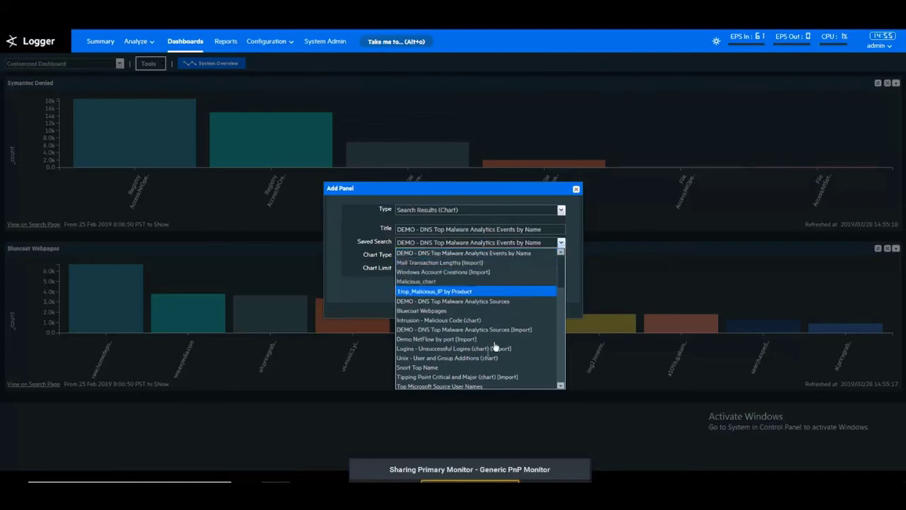
left_click(419, 367)
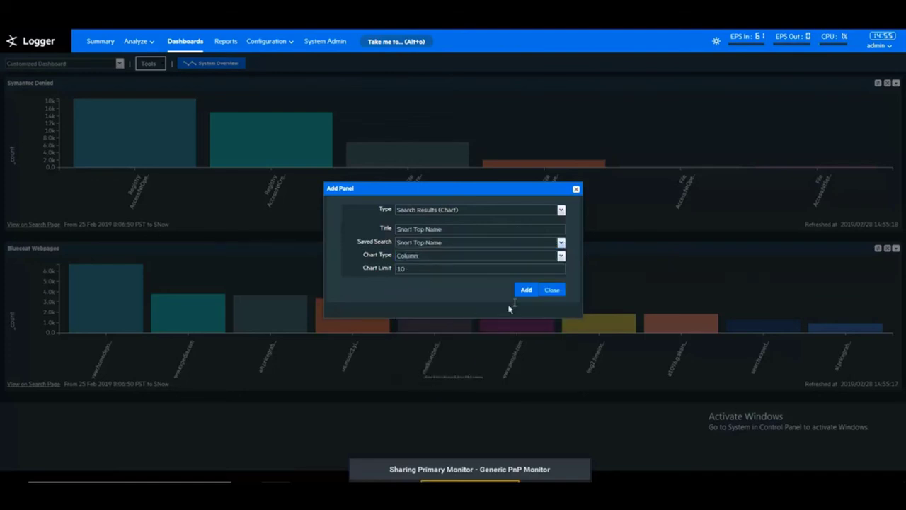
left_click(527, 289)
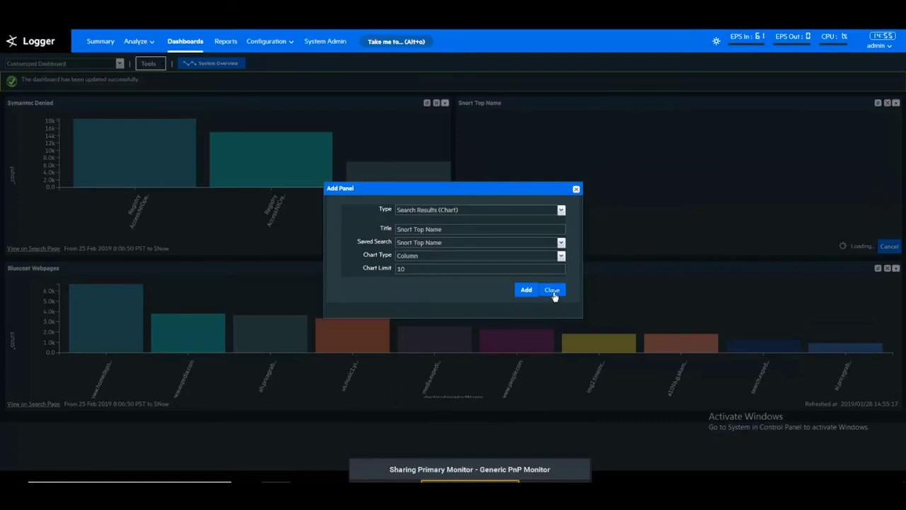
left_click(552, 288)
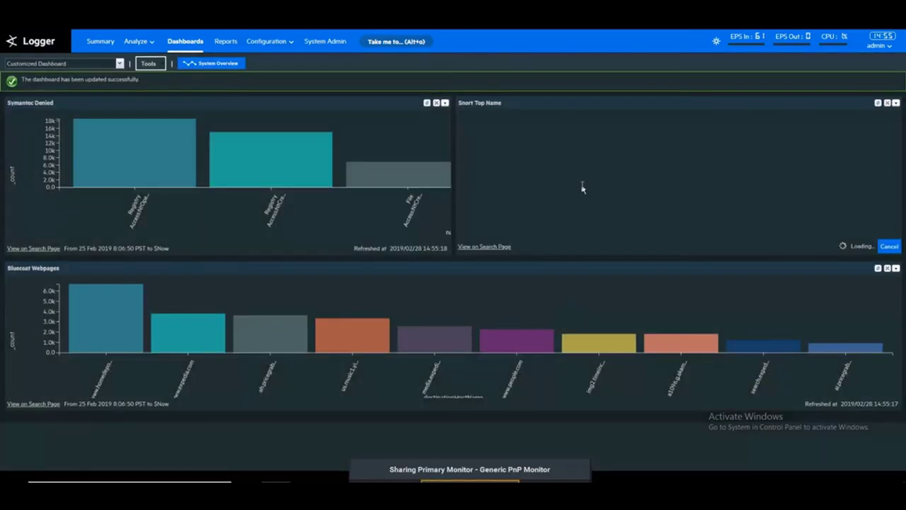